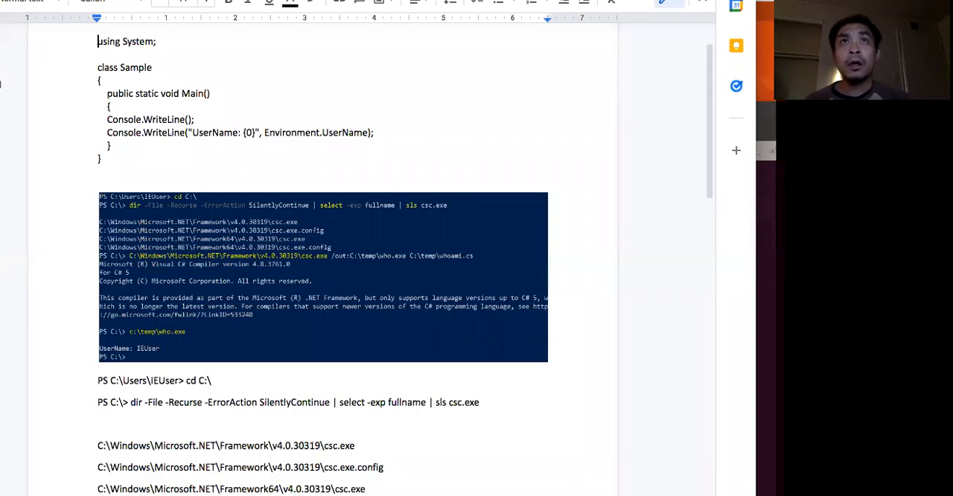
mouse_move(276, 39)
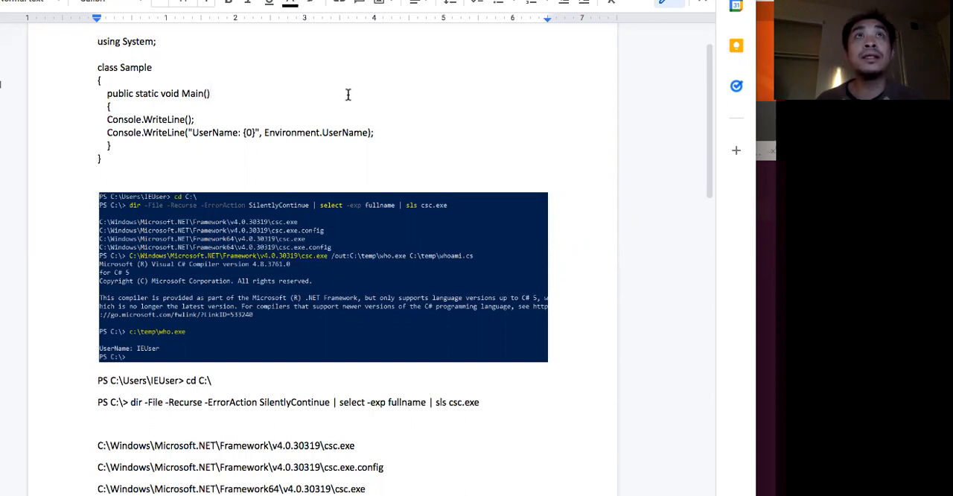
- Scroll through the whoami.cs C# source and drag its Notepad window into view
scroll(down, 3)
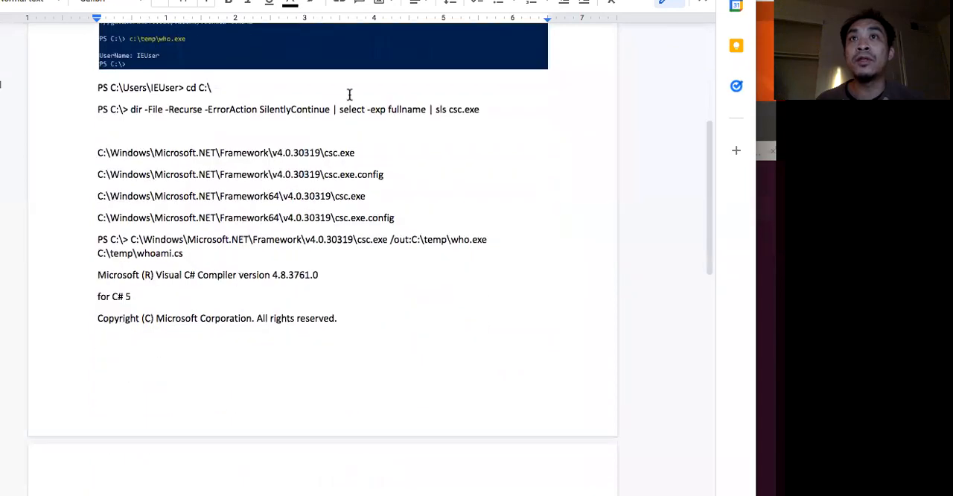
scroll(down, 3)
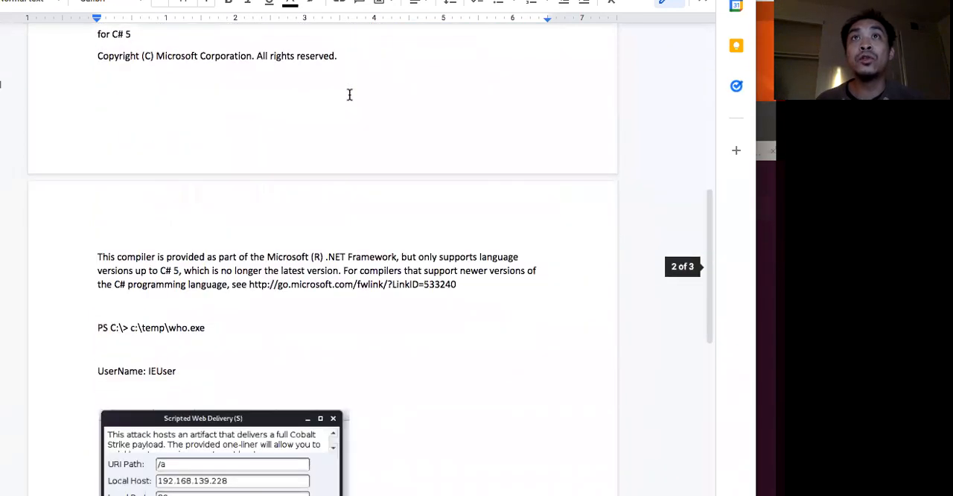
scroll(down, 3)
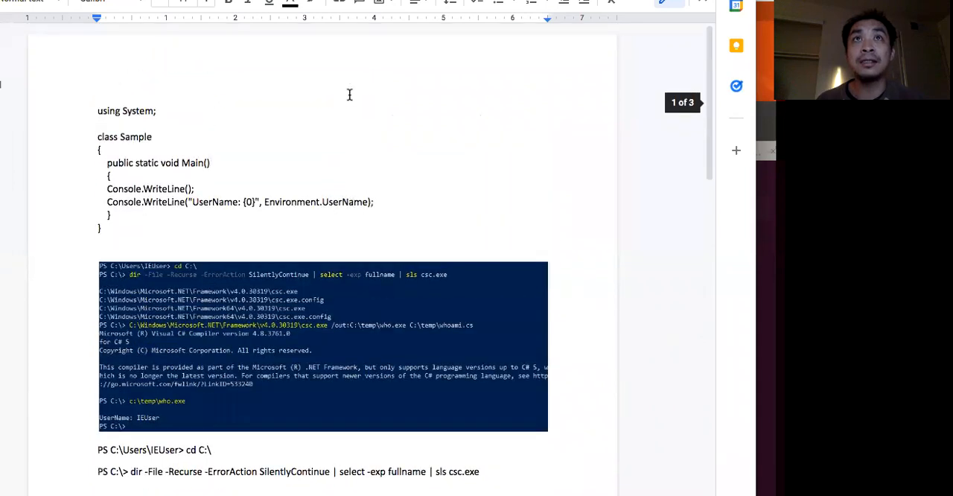
scroll(down, 3)
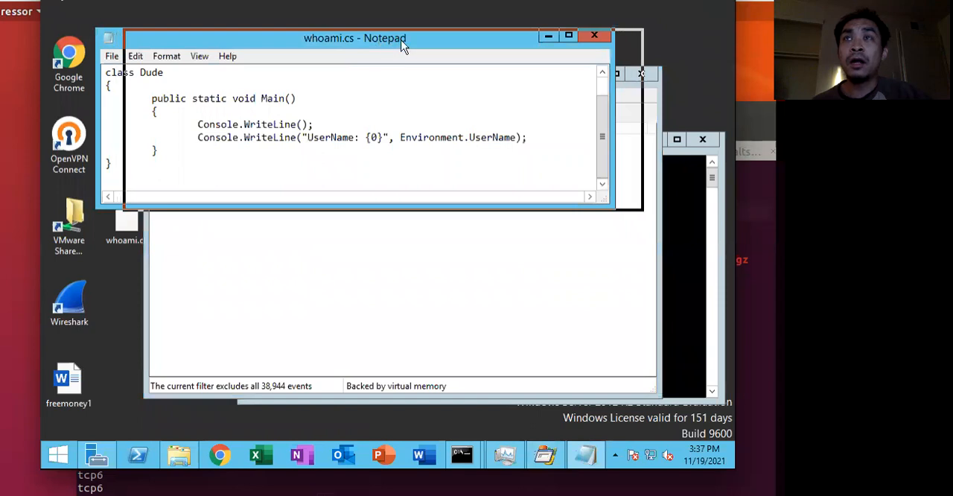
drag(354, 38, 388, 35)
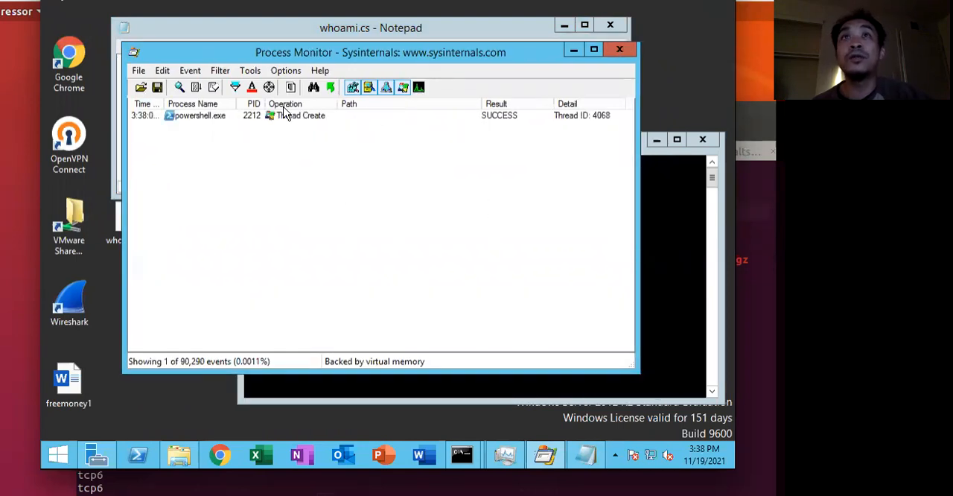
mouse_move(235, 87)
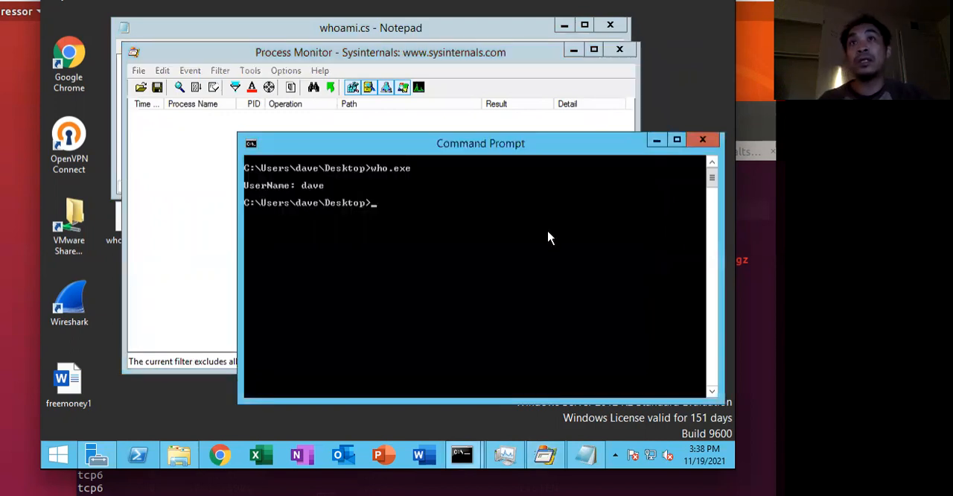
- Run who.exe in Command Prompt and view Process Monitor's new cmd.exe → who.exe process events
text(who.exe)
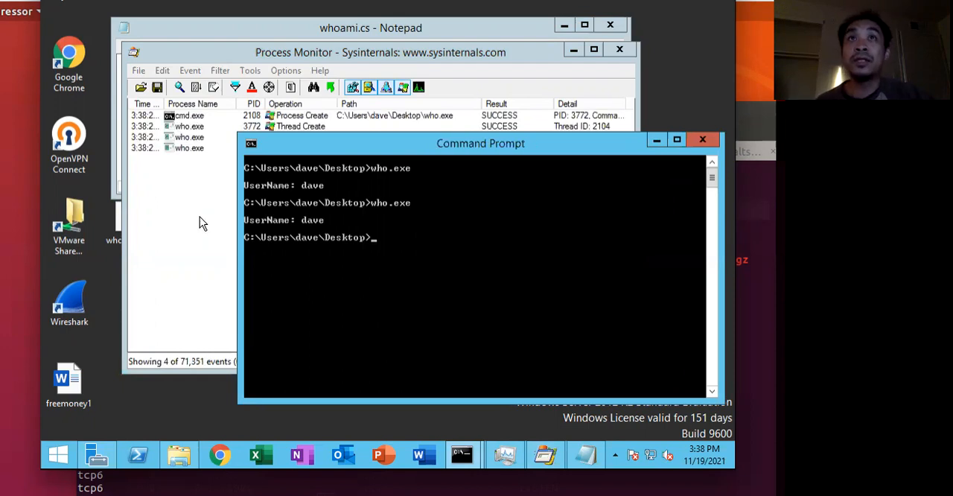
click(373, 52)
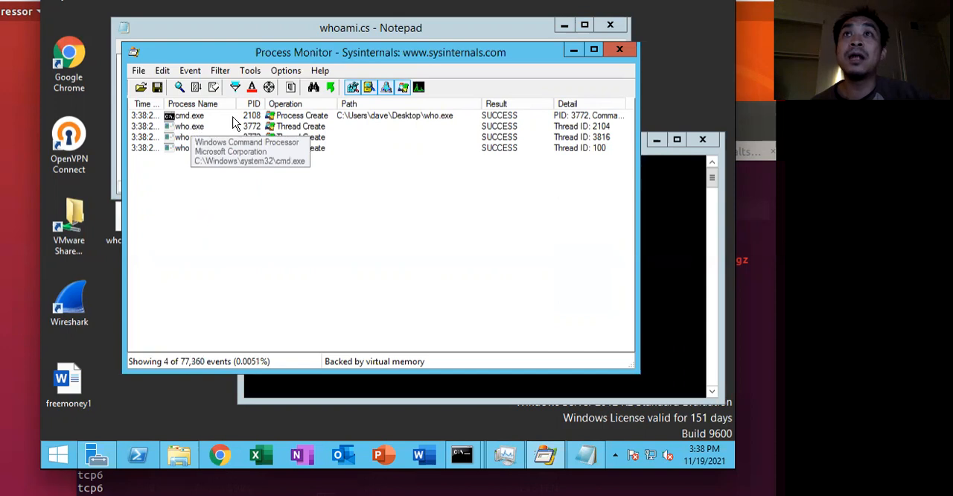
mouse_move(208, 143)
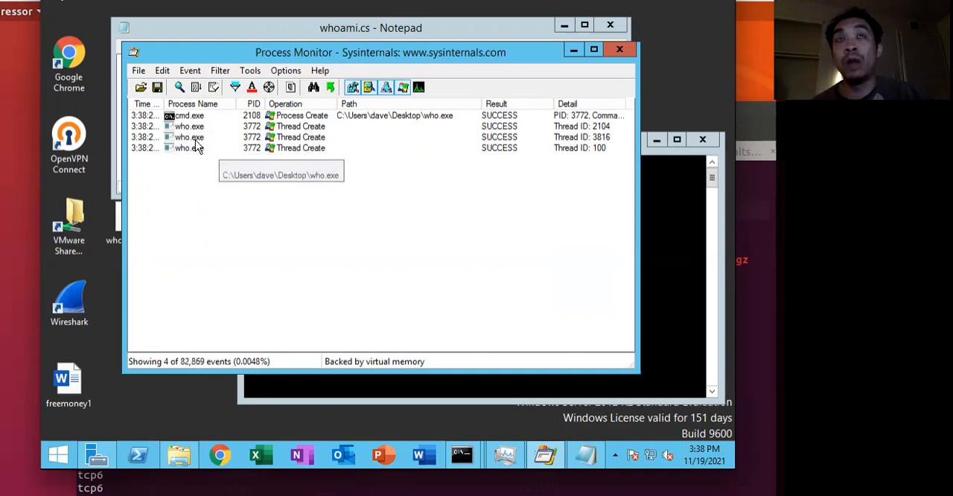
mouse_move(190, 115)
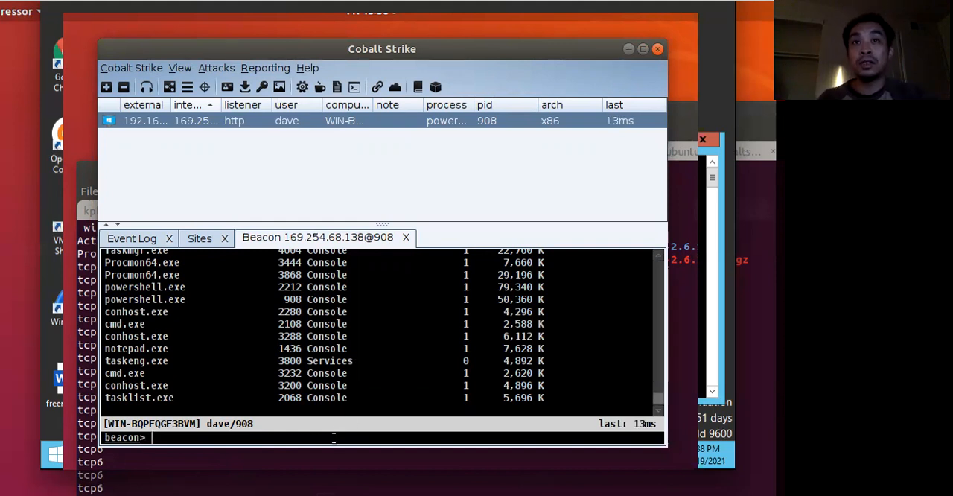
- Enter 'shell who.exe' in the Beacon console
text(shell)
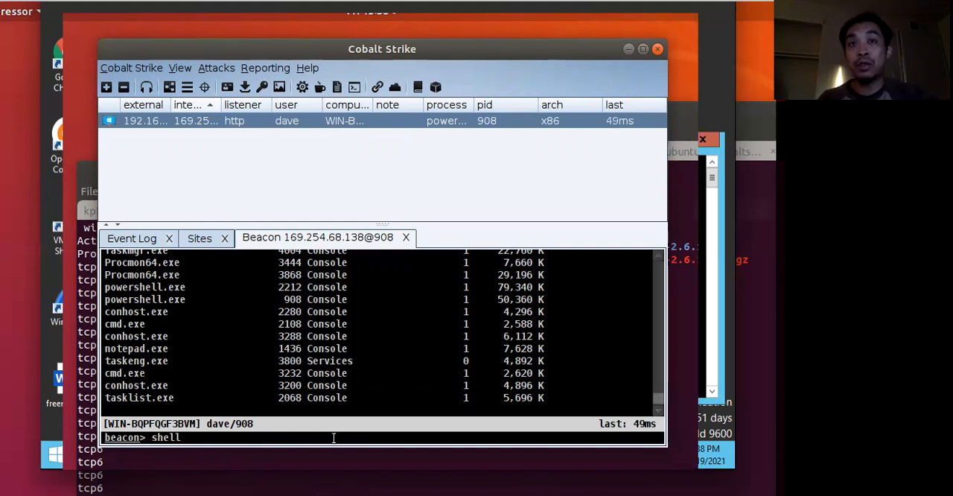
text(who.exe)
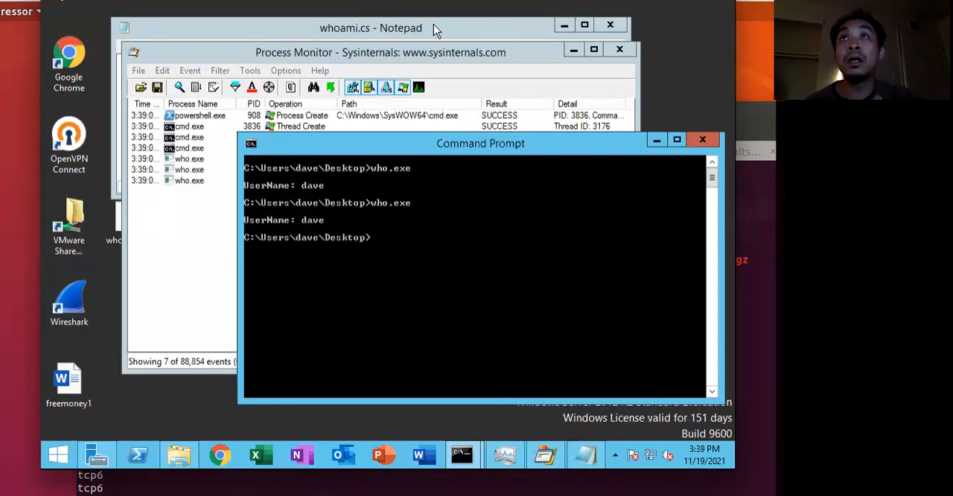
- Review Process Monitor's powershell.exe → cmd.exe → who.exe events, then clear the display
click(380, 52)
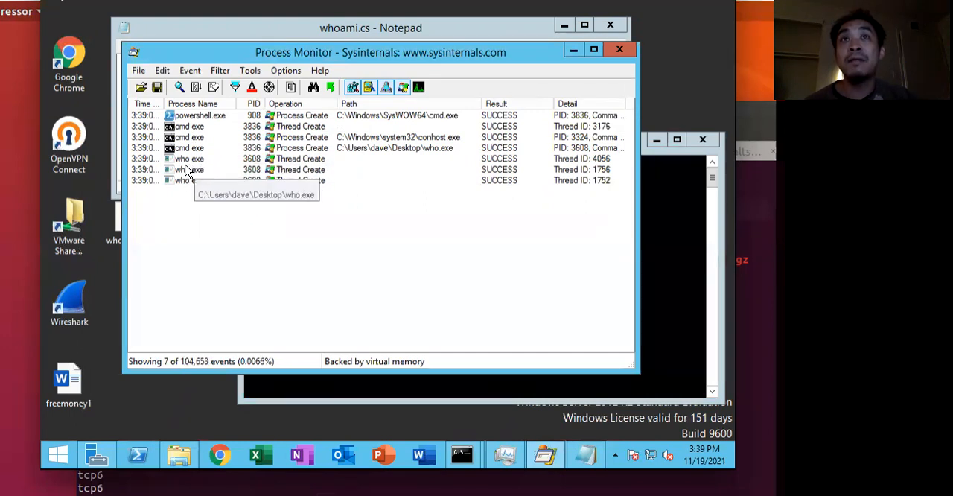
mouse_move(199, 115)
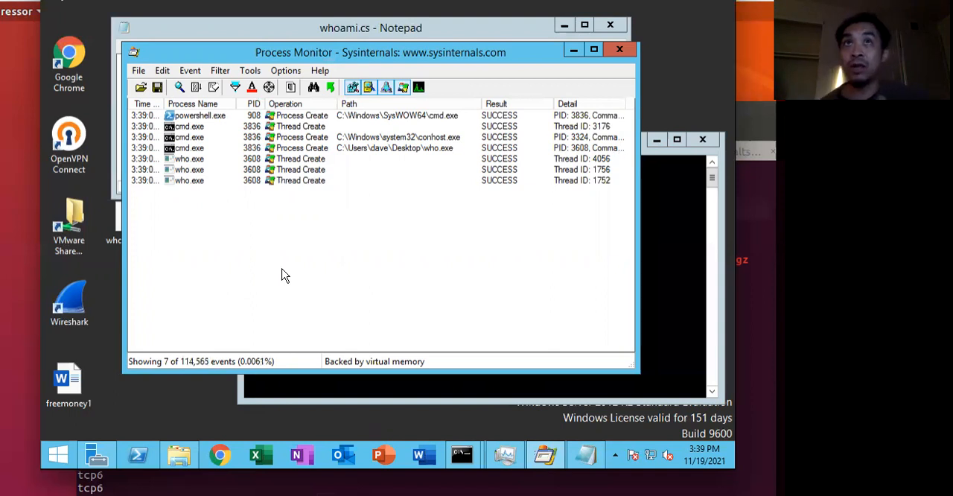
mouse_move(273, 273)
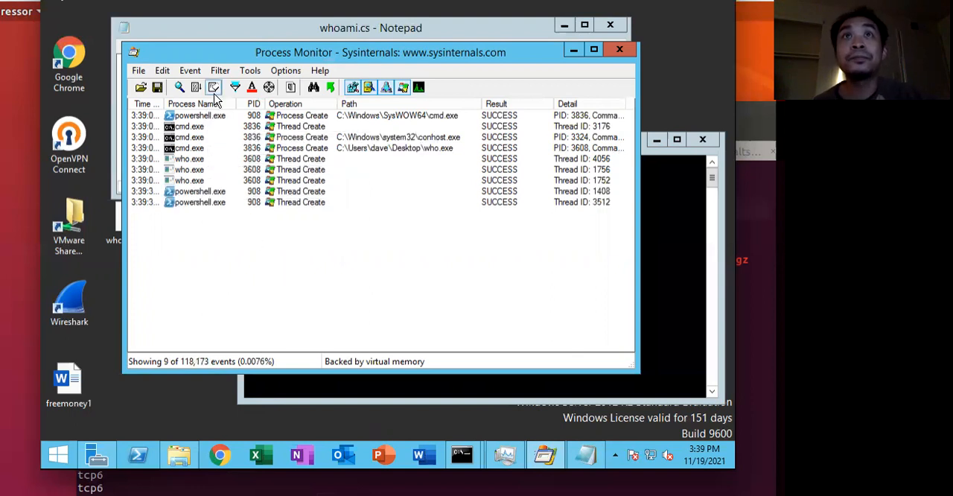
click(214, 87)
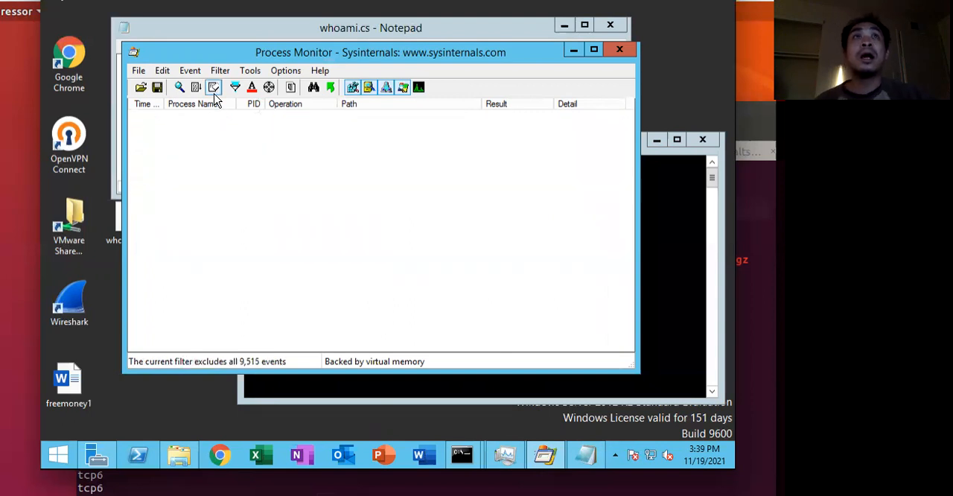
click(214, 87)
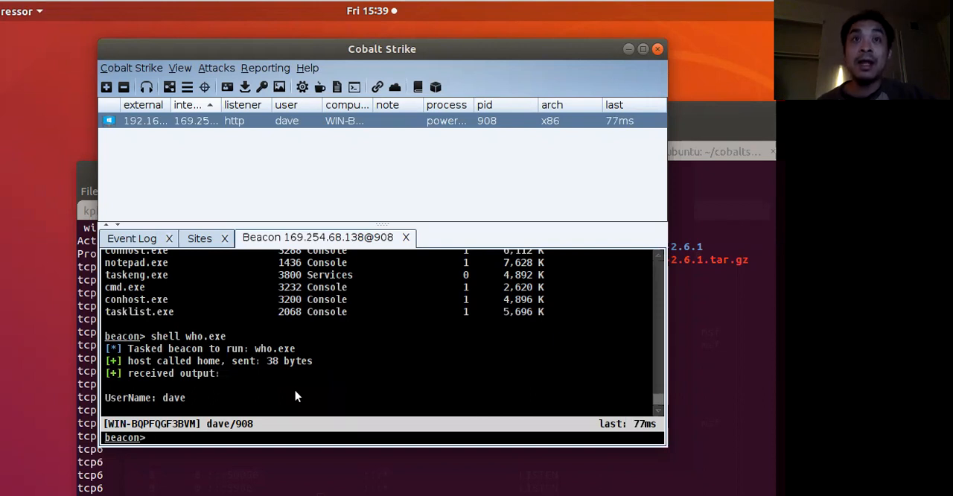
- Download who.exe (3584 bytes) through the beacon with 'download who.exe'
text(dw)
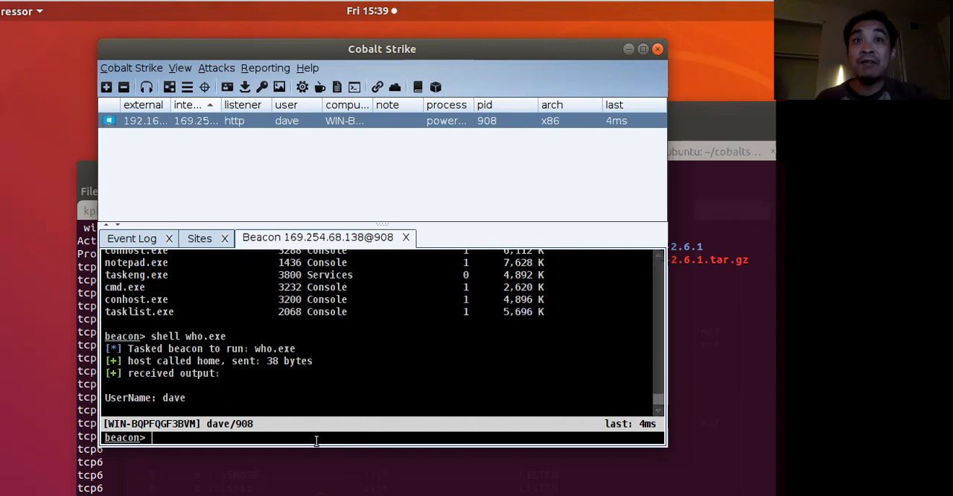
text(download)
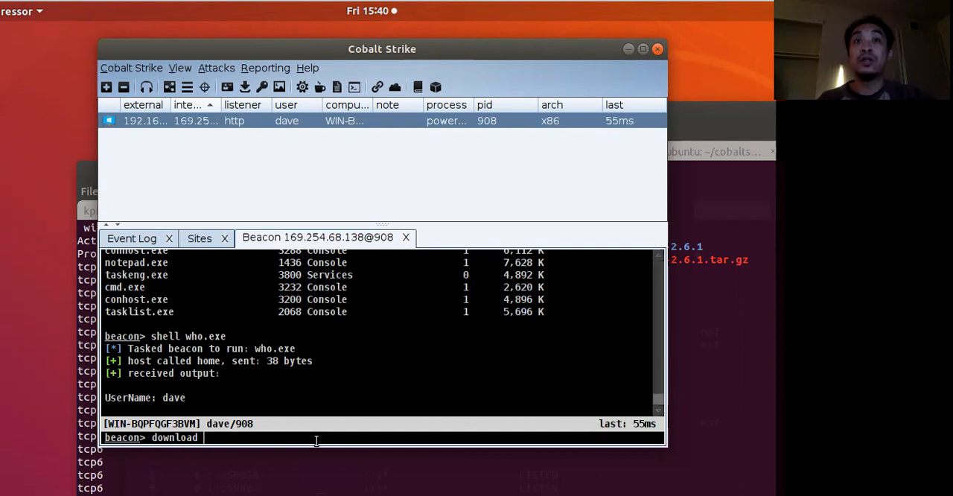
text(who.exe)
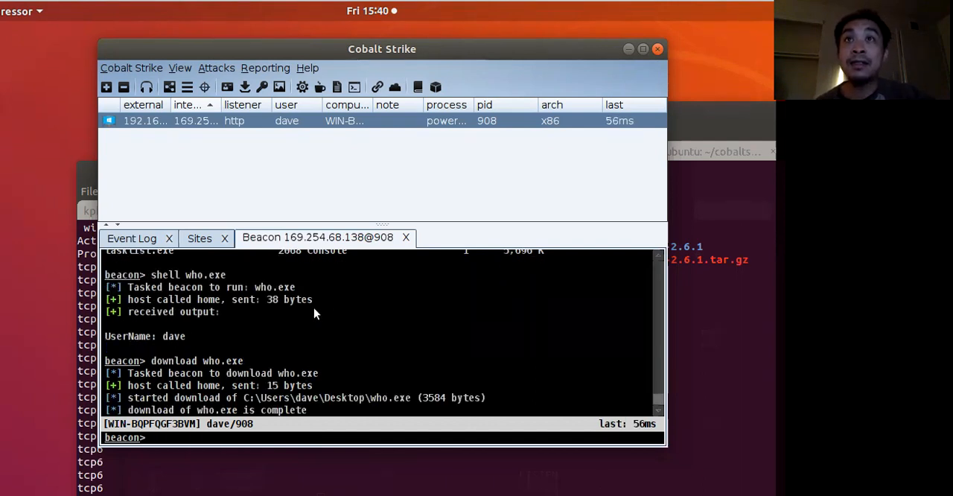
click(179, 68)
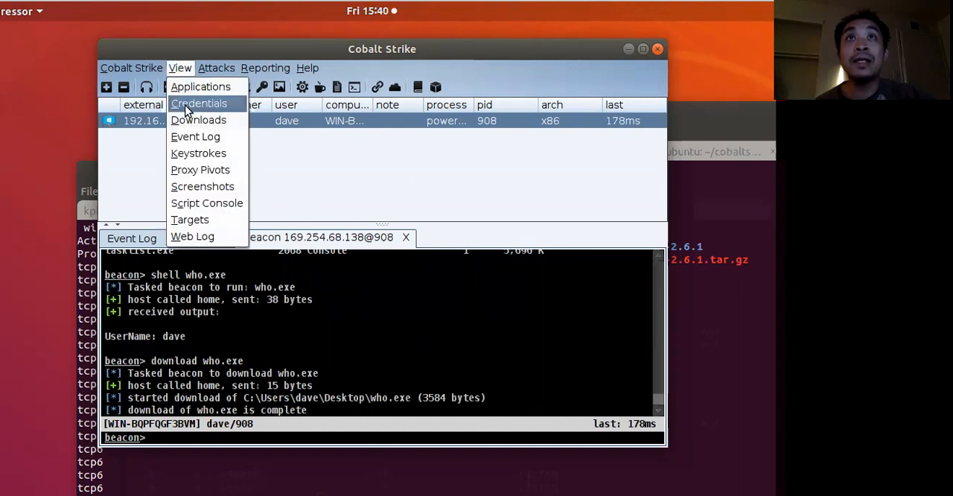
- Sync the who.exe downloads into the local cobaltstrike folder, then return to the beacon console
click(199, 120)
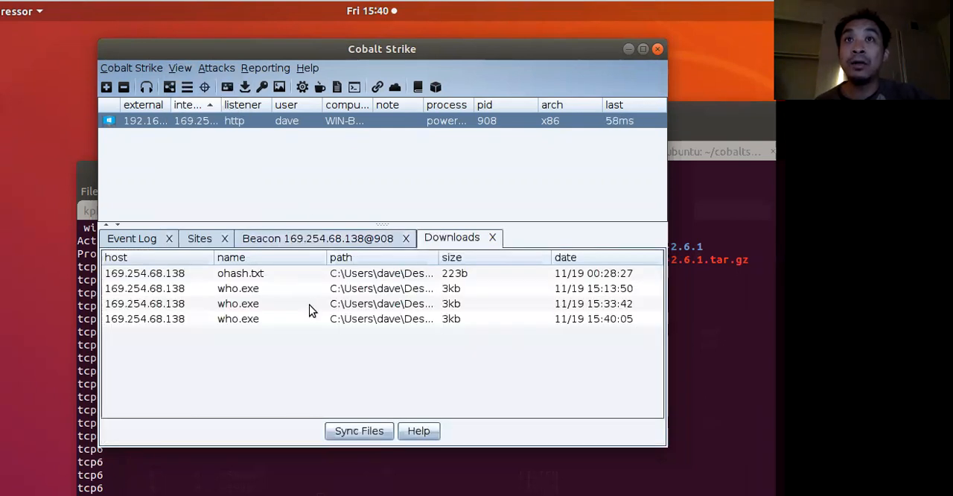
click(239, 303)
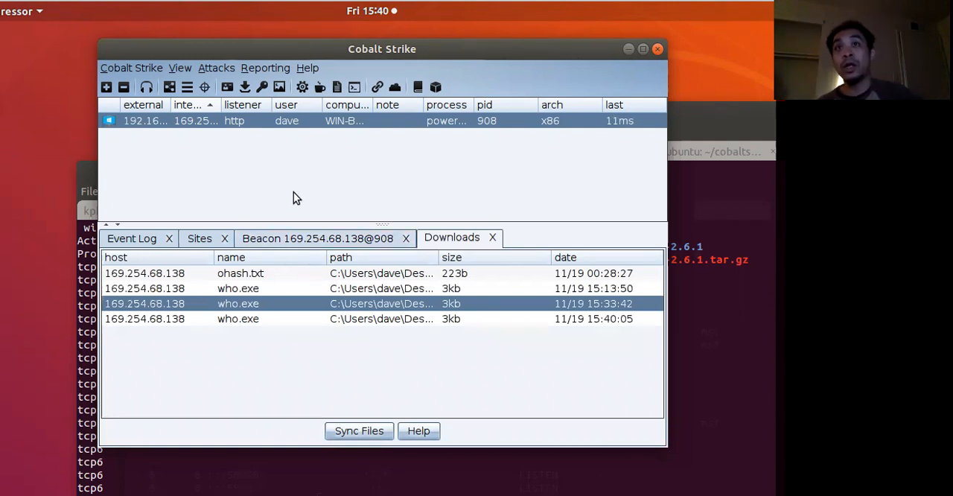
mouse_move(365, 187)
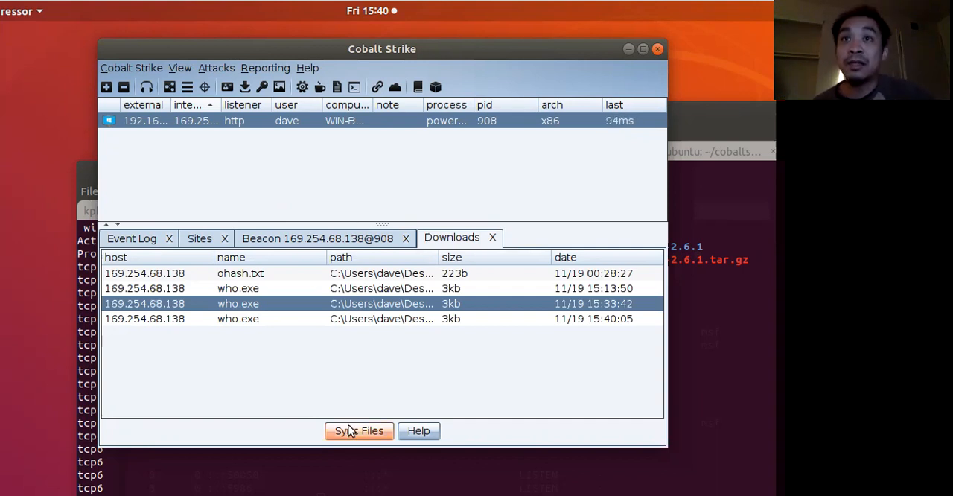
click(359, 430)
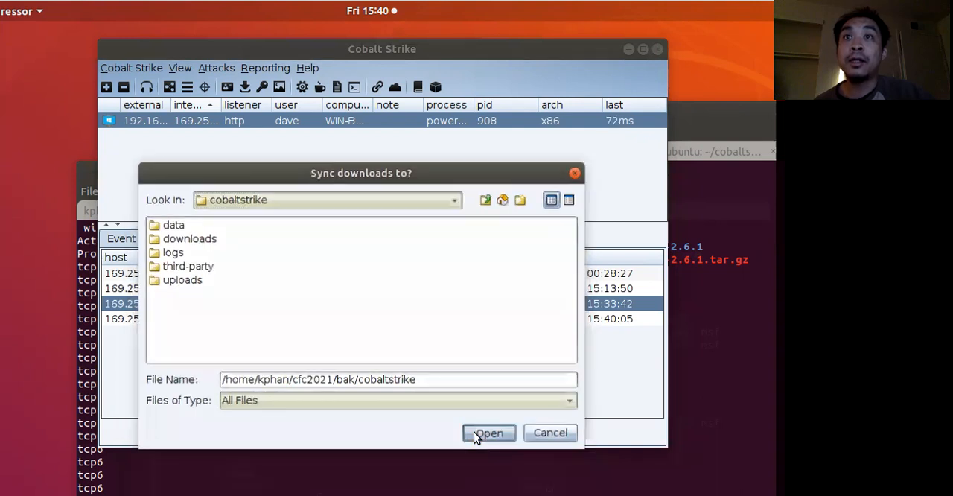
click(489, 432)
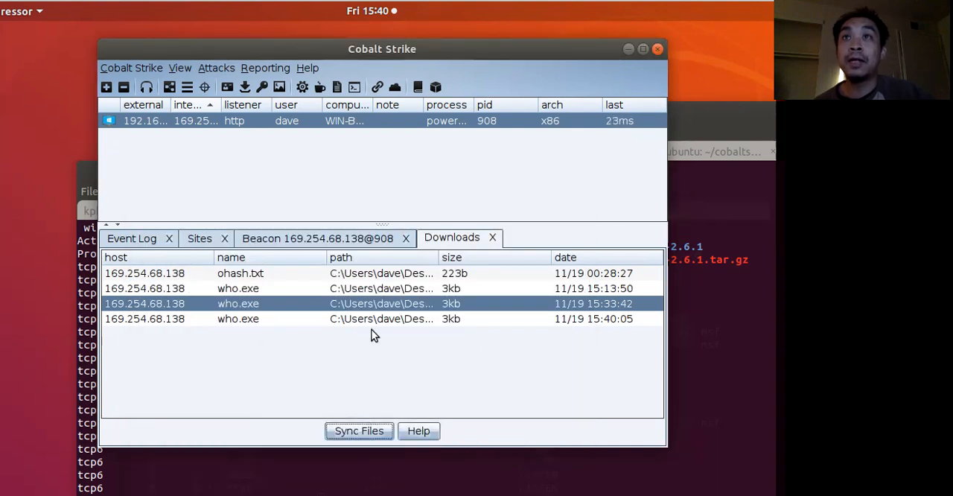
click(317, 237)
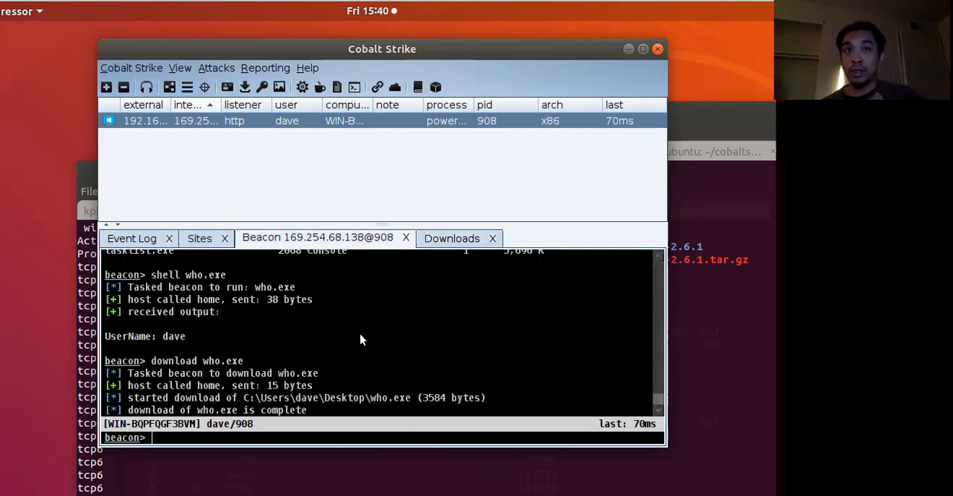
- Type 'execute-assembly who.exe' at the beacon prompt
text(e)
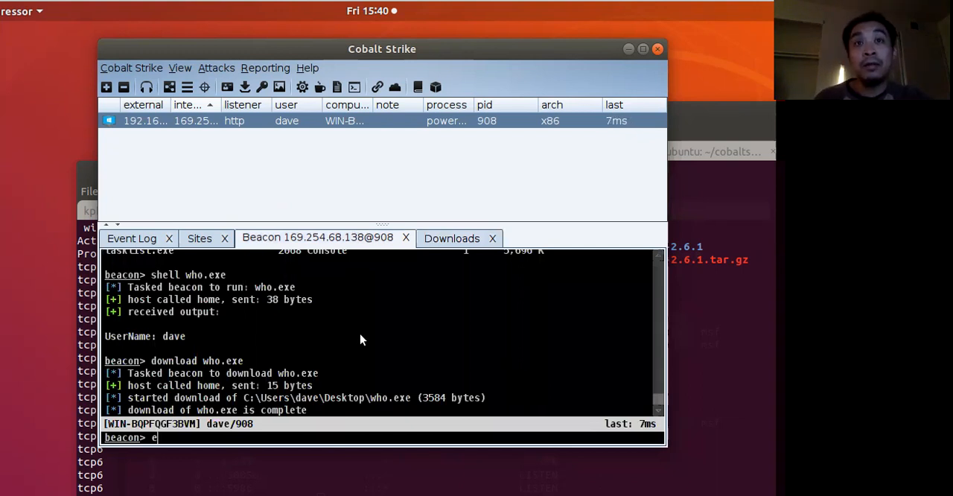
text(xecute-)
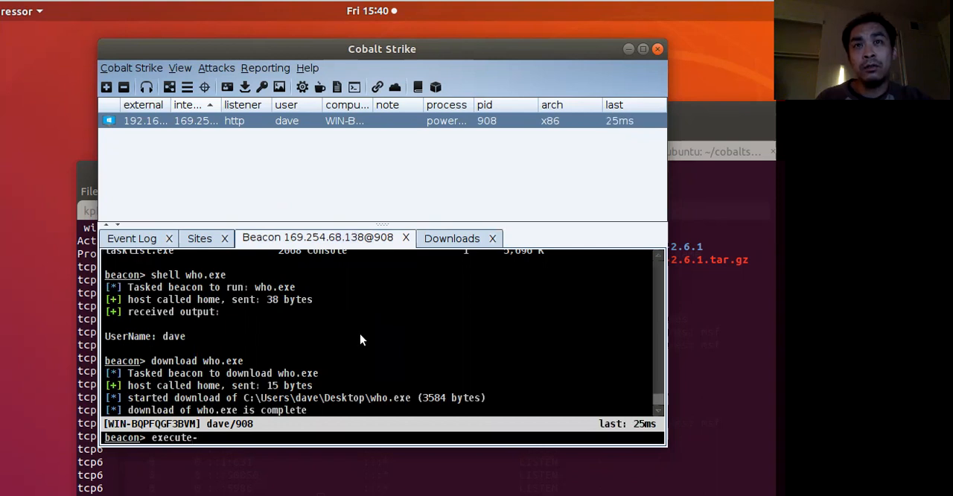
text(asembly)
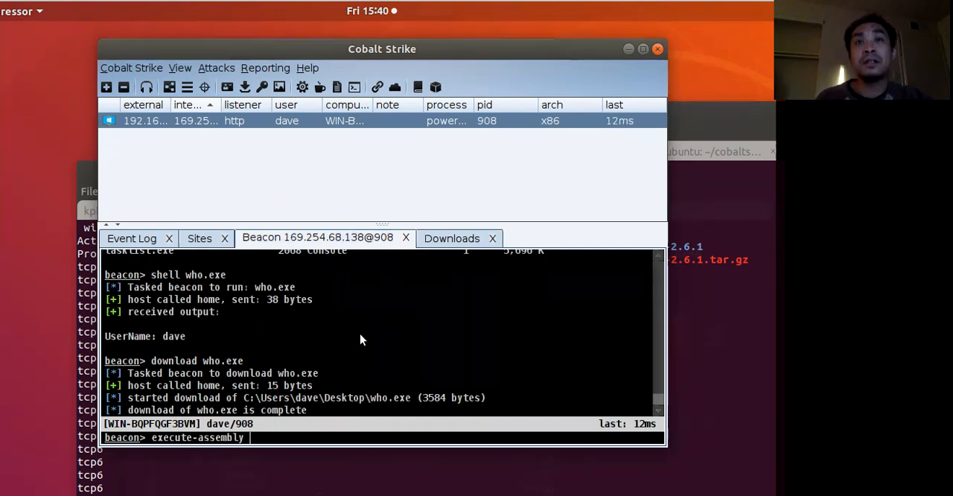
text(who.e)
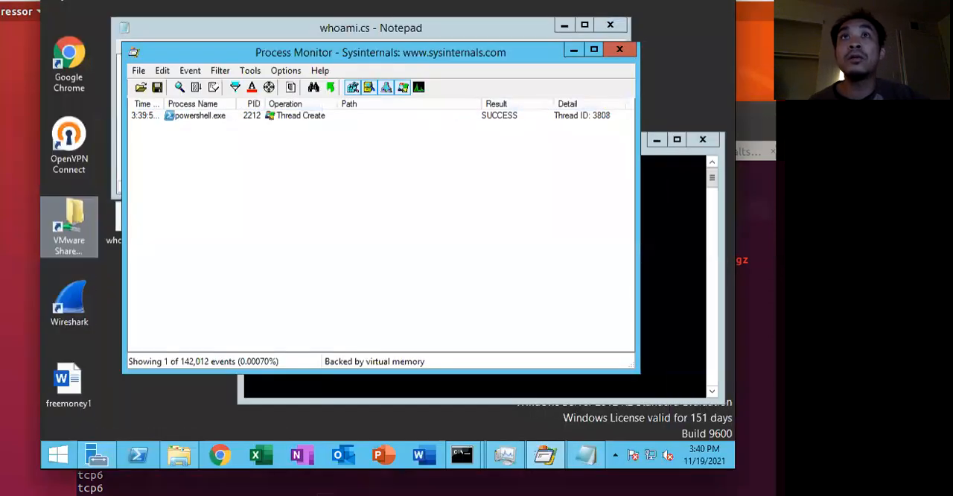
- Clear Process Monitor's event list with the Clear toolbar button
click(213, 87)
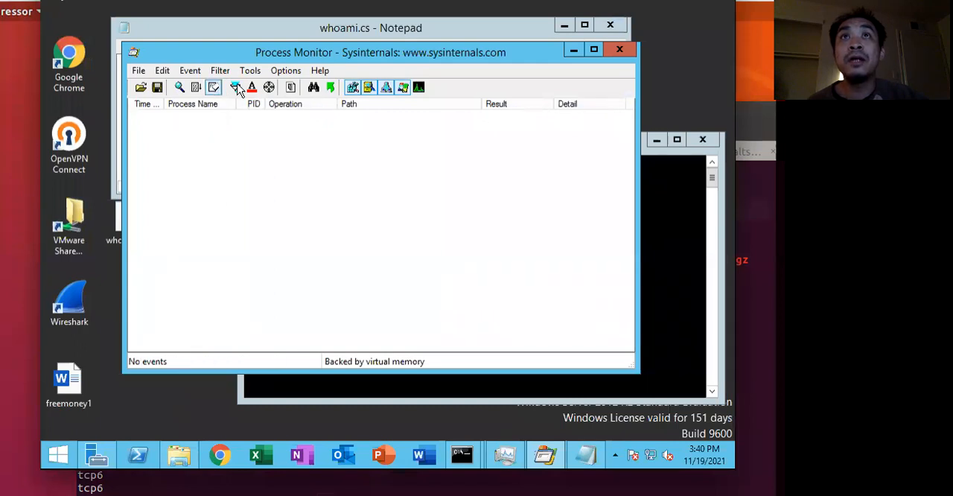
click(214, 88)
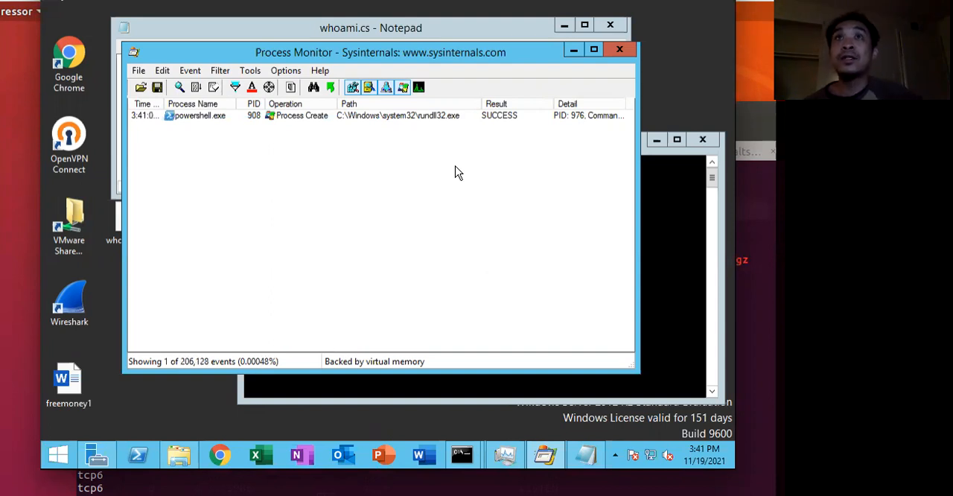
mouse_move(375, 225)
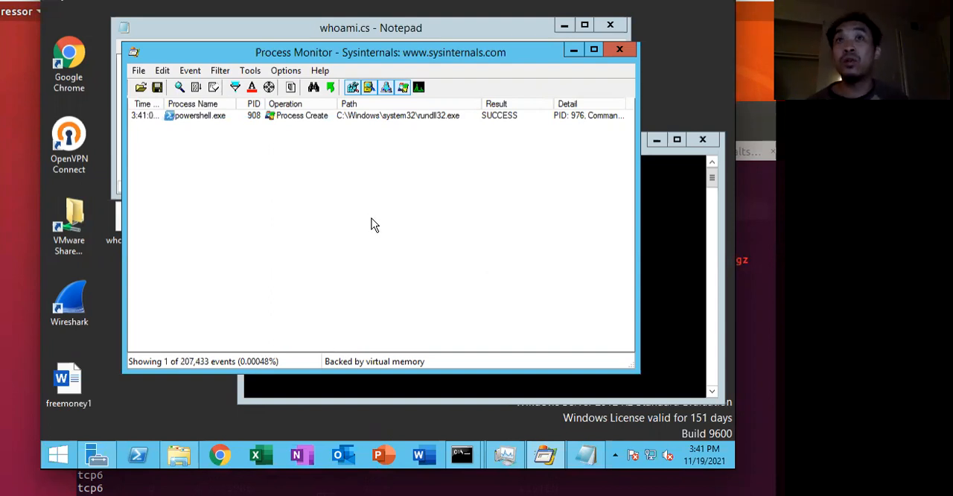
mouse_move(520, 130)
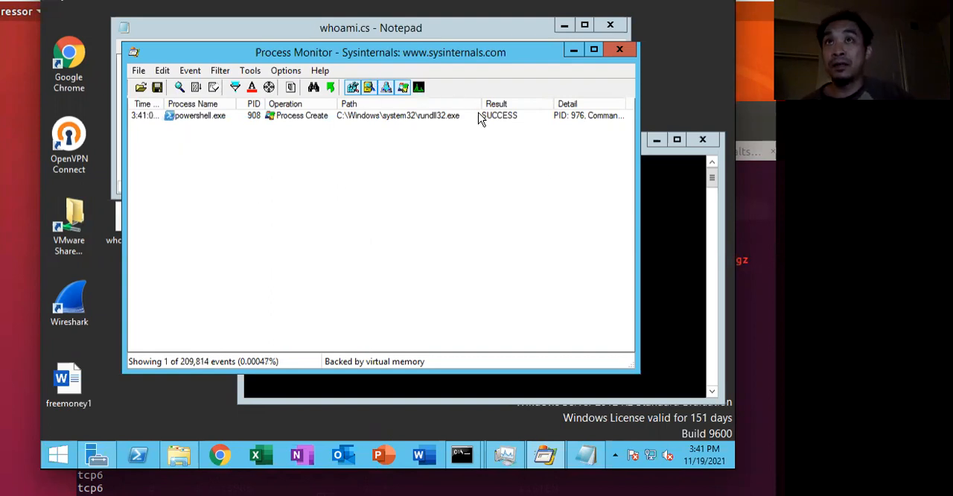
mouse_move(212, 221)
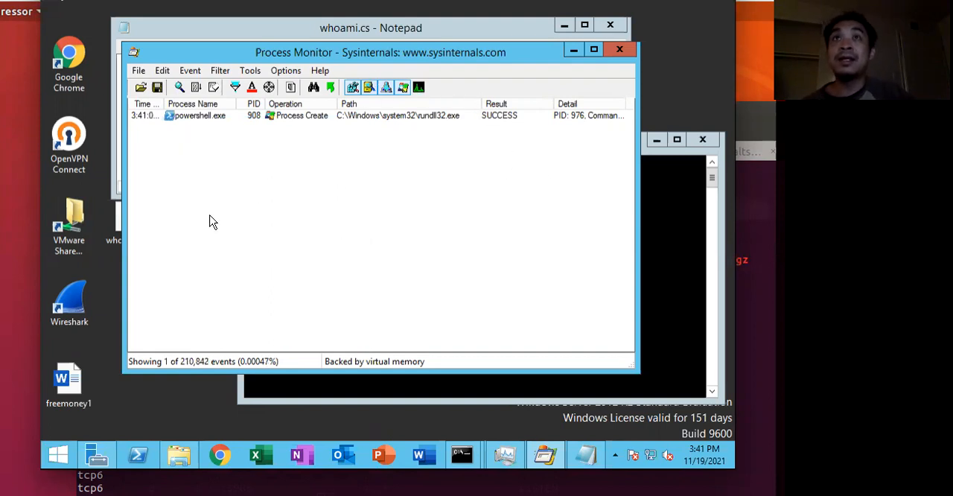